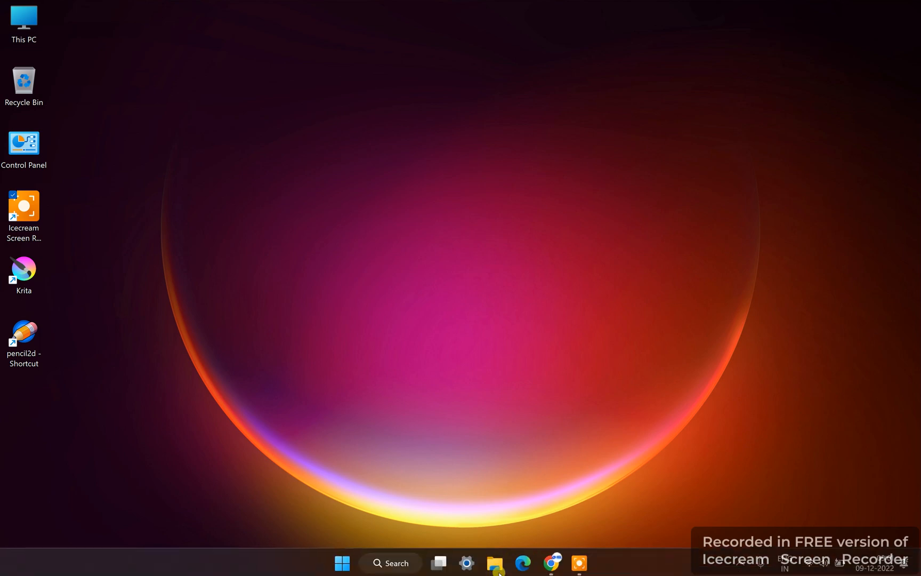
pyautogui.moveTo(496, 562)
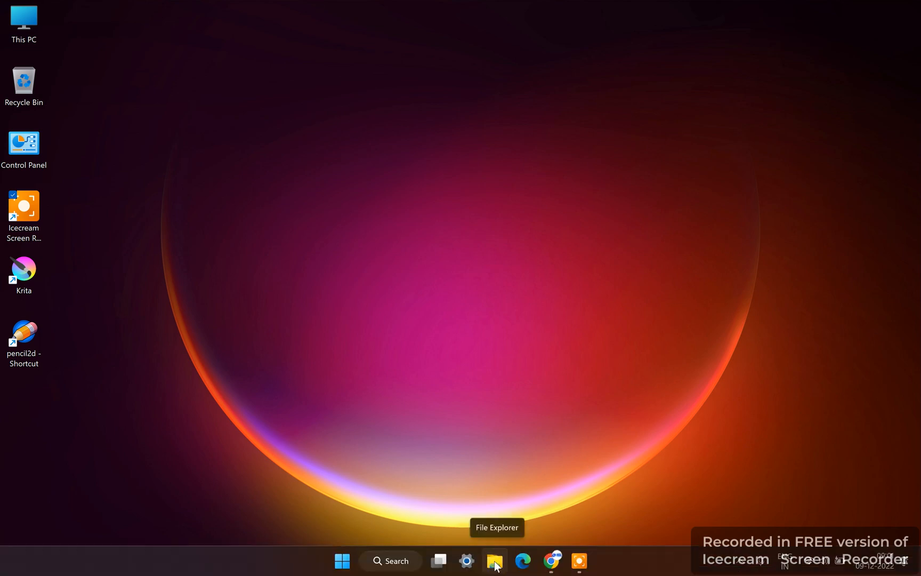
# Step: Navigate File Explorer into UHRS Hitapp Screenshots on Local Disk (E:)
pyautogui.click(497, 561)
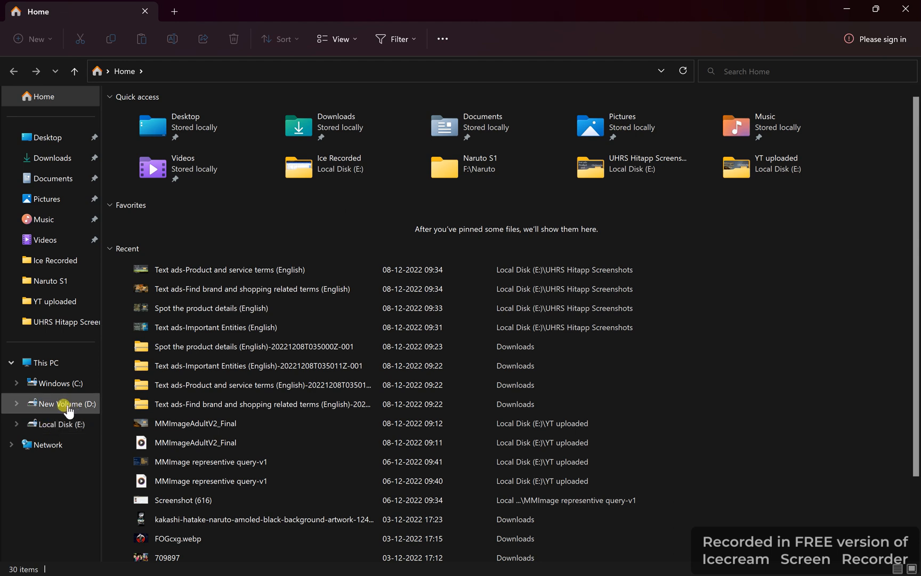
pyautogui.click(60, 423)
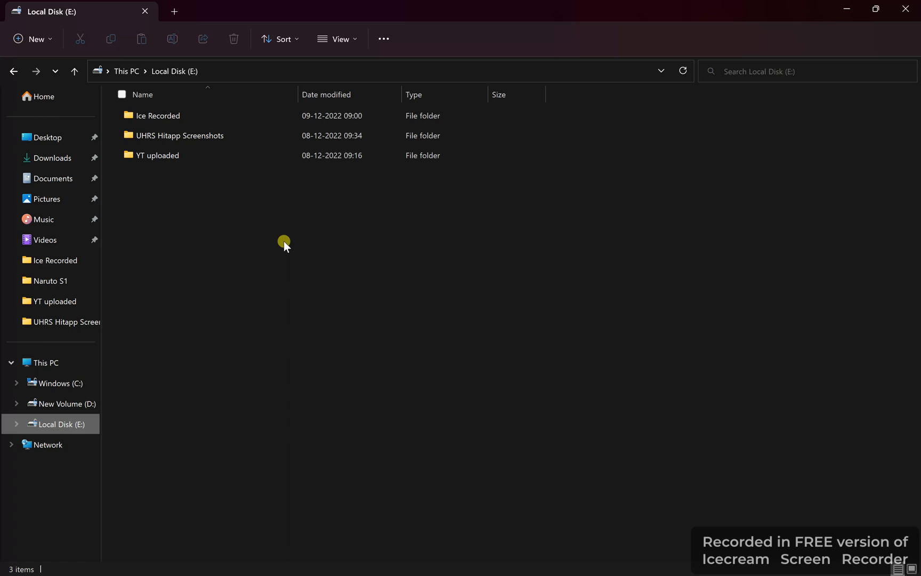
pyautogui.doubleClick(179, 136)
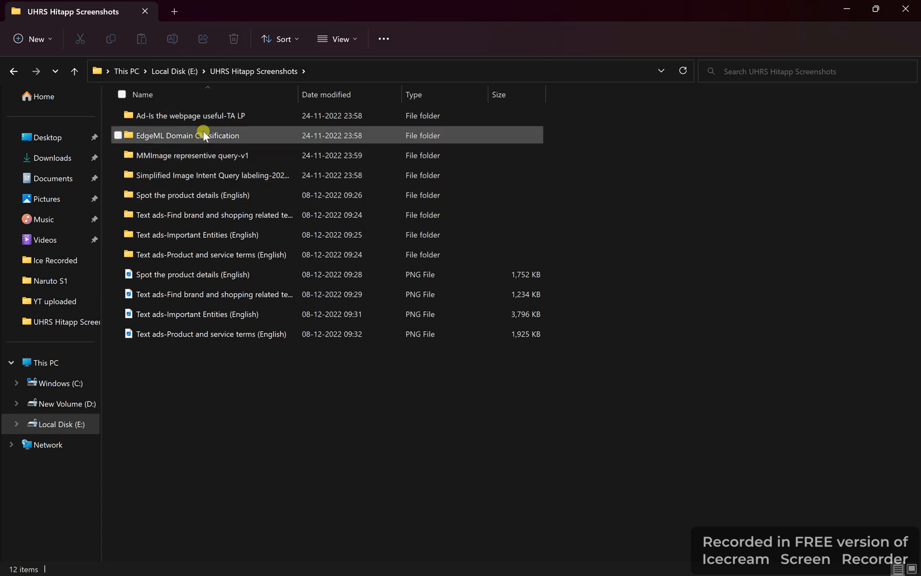
pyautogui.moveTo(189, 136)
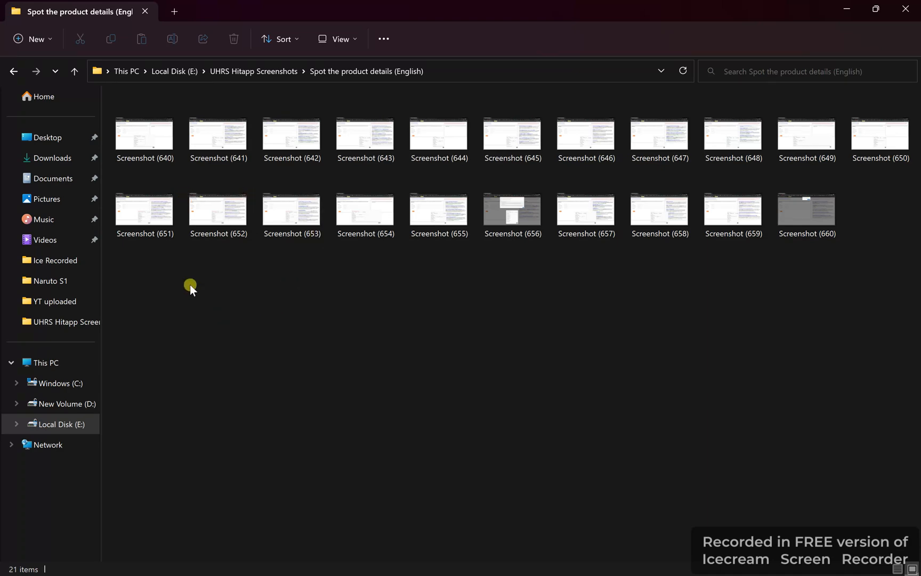
# Step: Open Screenshot (640) in the Photos viewer, showing the raspberry pi desktop result
pyautogui.click(144, 134)
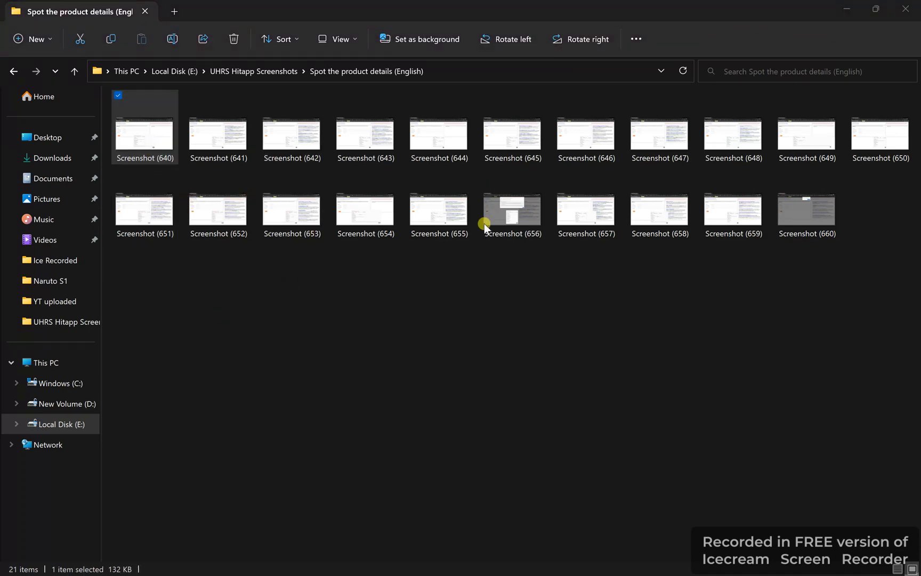
pyautogui.doubleClick(144, 126)
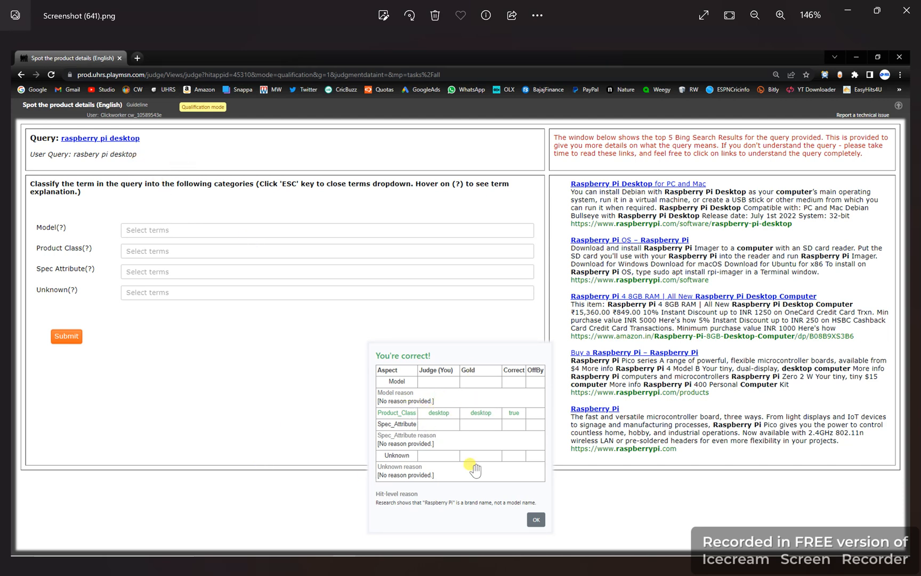
pyautogui.moveTo(486, 412)
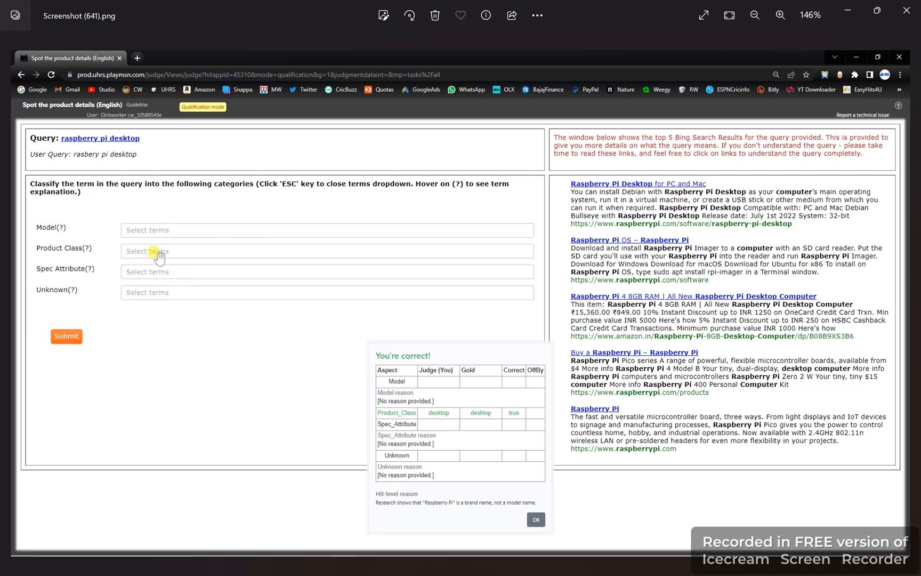
pyautogui.moveTo(200, 260)
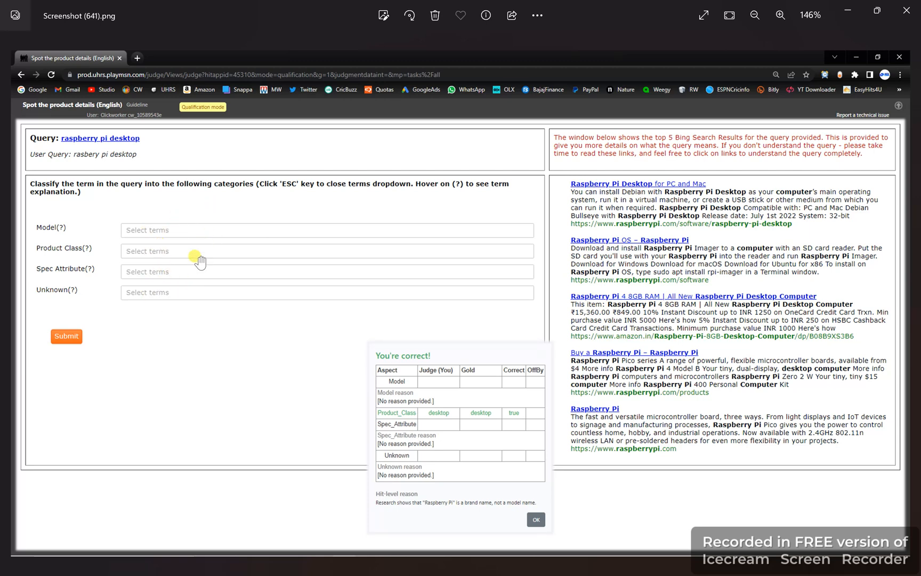
pyautogui.moveTo(153, 233)
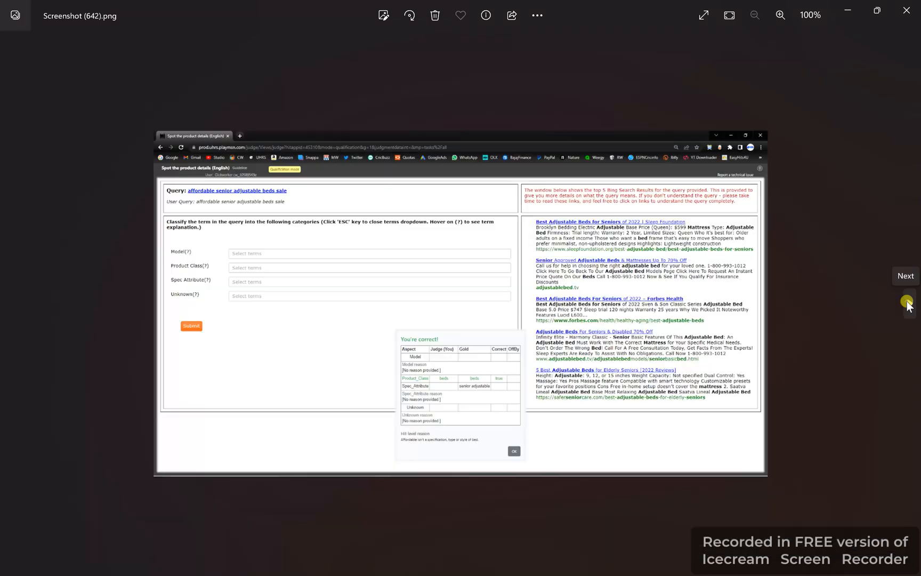
# Step: Advance to Screenshot (642), the affordable senior adjustable beds sale result
pyautogui.click(781, 15)
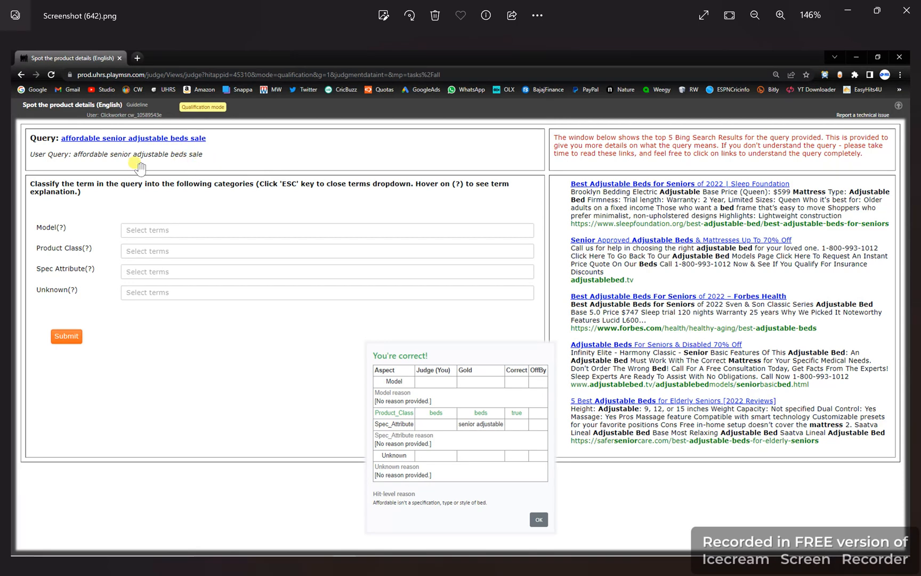
pyautogui.moveTo(481, 413)
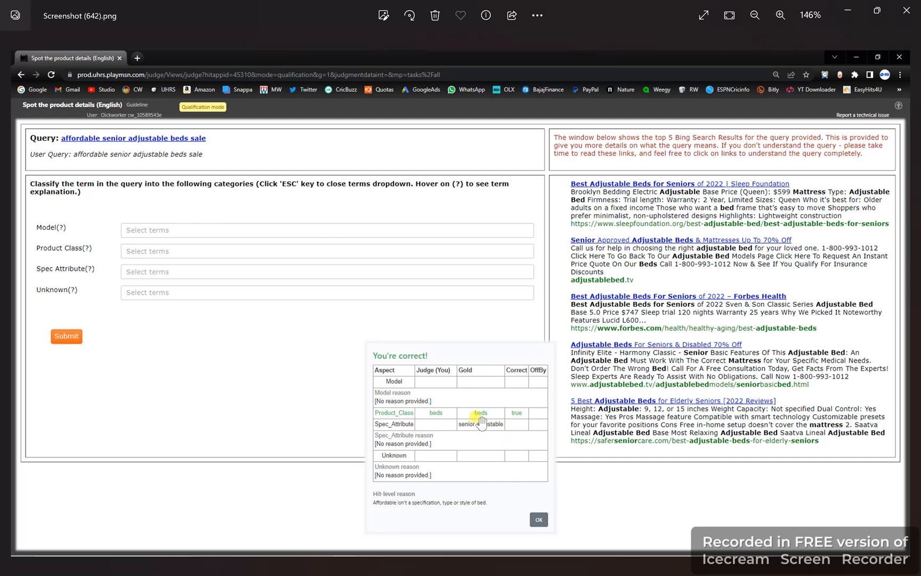
pyautogui.click(781, 15)
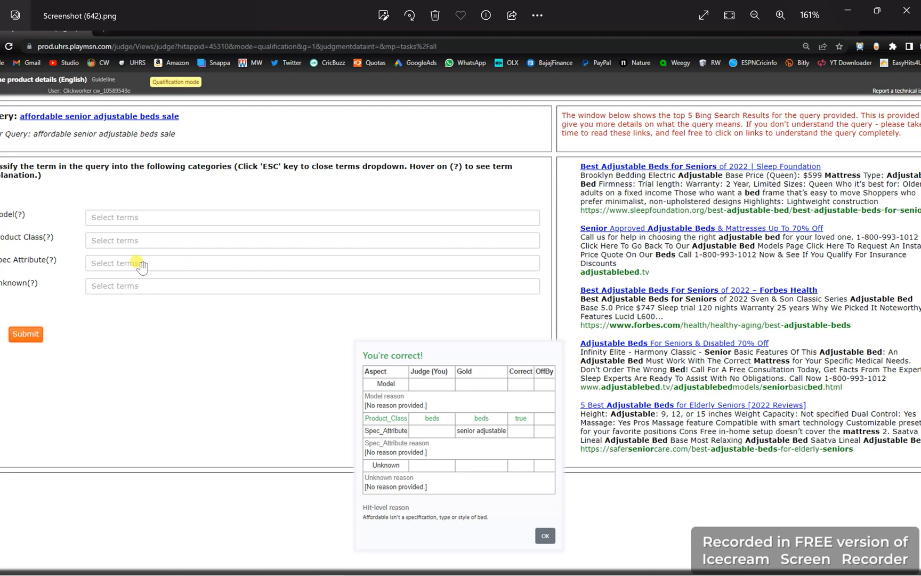
pyautogui.moveTo(148, 246)
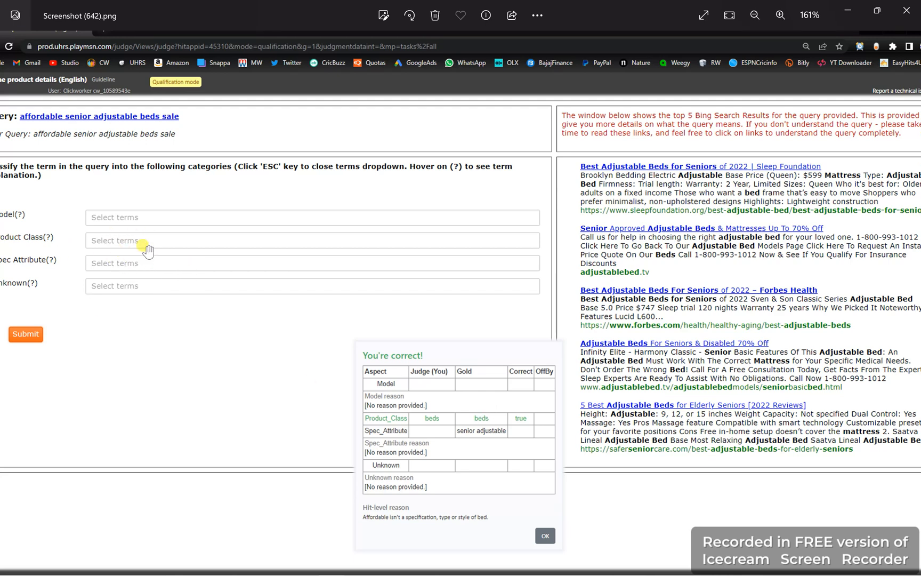
pyautogui.moveTo(476, 417)
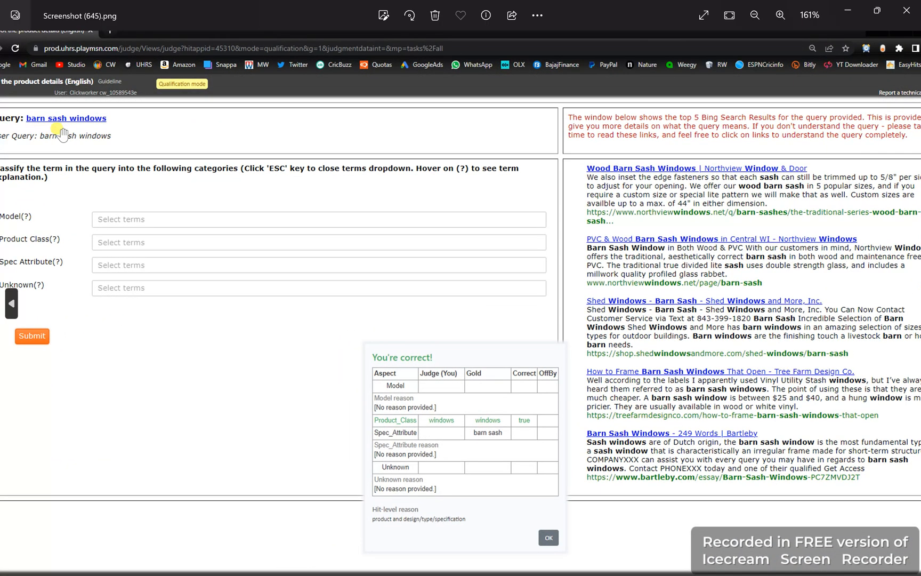
pyautogui.moveTo(486, 433)
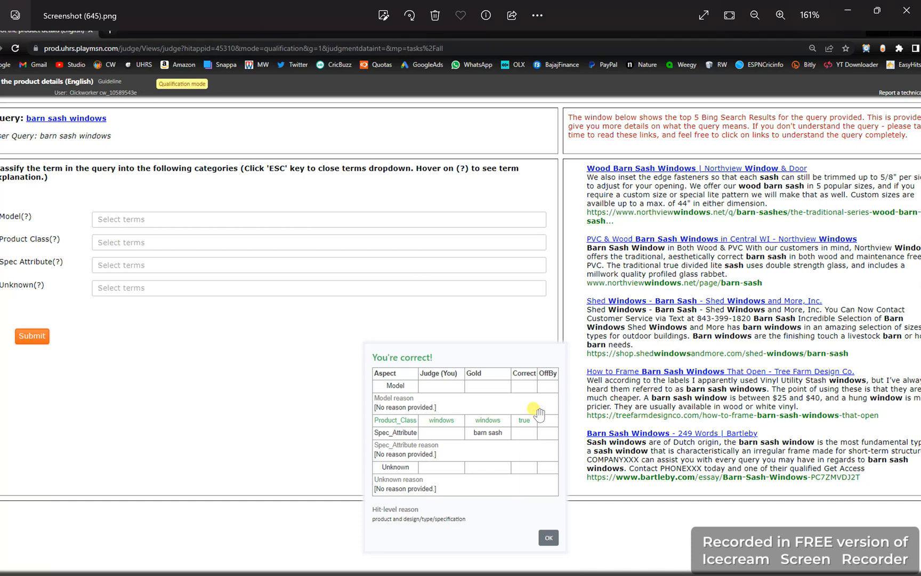
pyautogui.moveTo(492, 445)
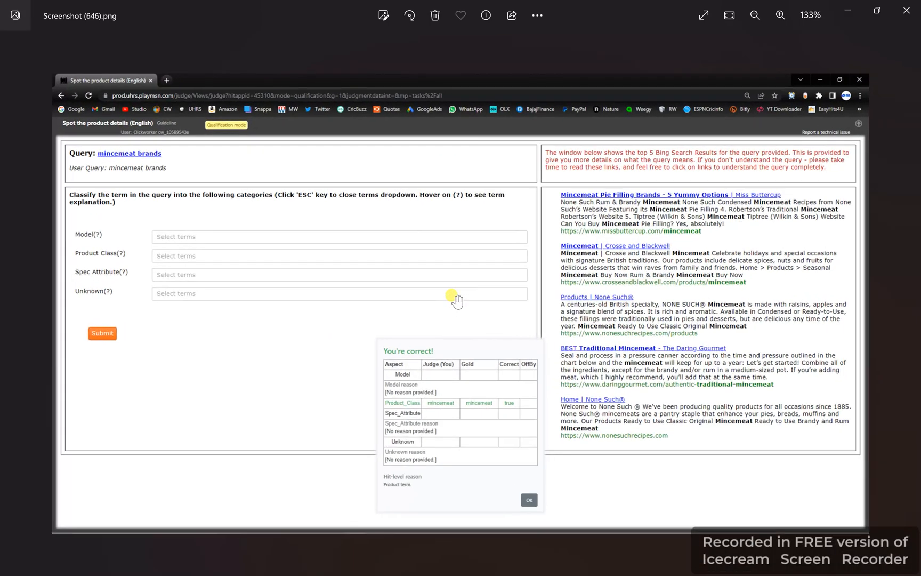
pyautogui.moveTo(194, 194)
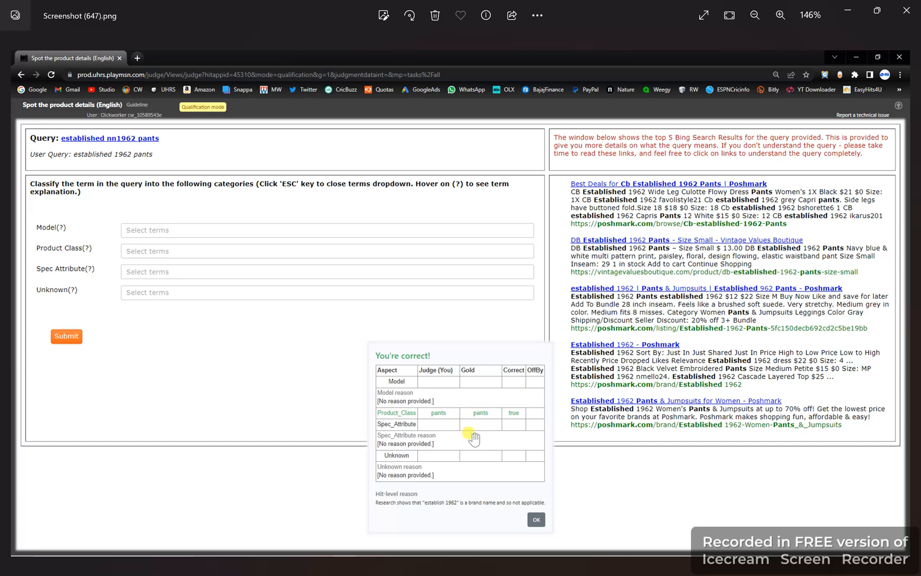
# Step: Advance past the established 1962 pants result toward the fuel hose stoppers screenshot
pyautogui.click(780, 15)
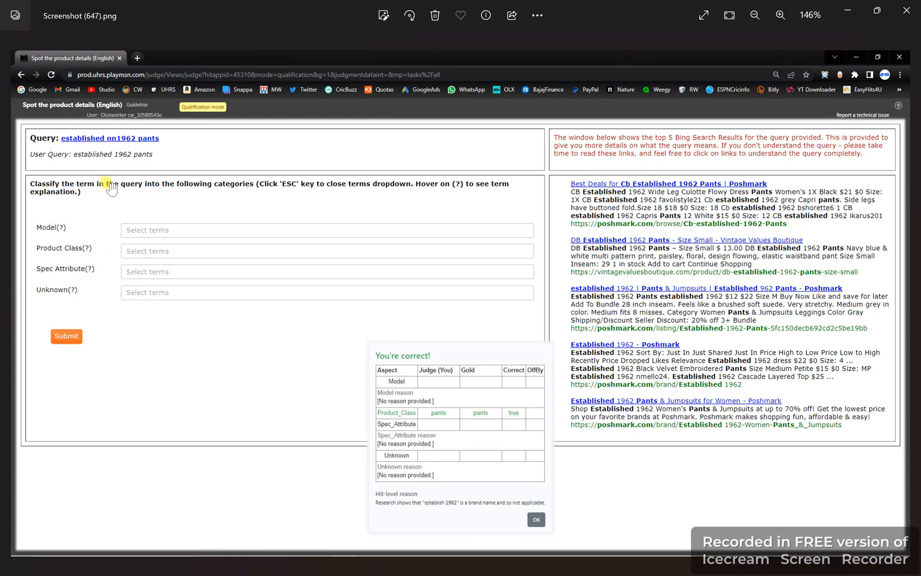
pyautogui.moveTo(910, 308)
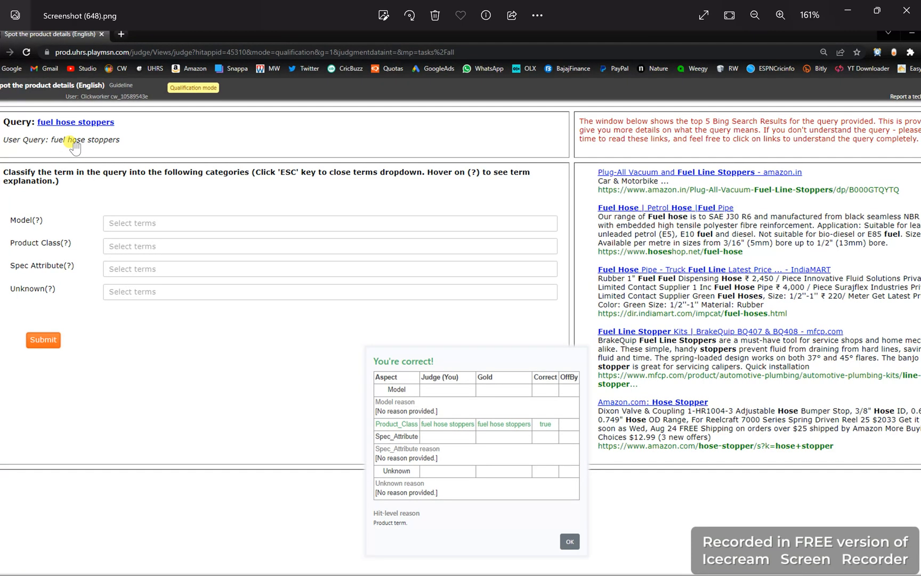
pyautogui.moveTo(500, 335)
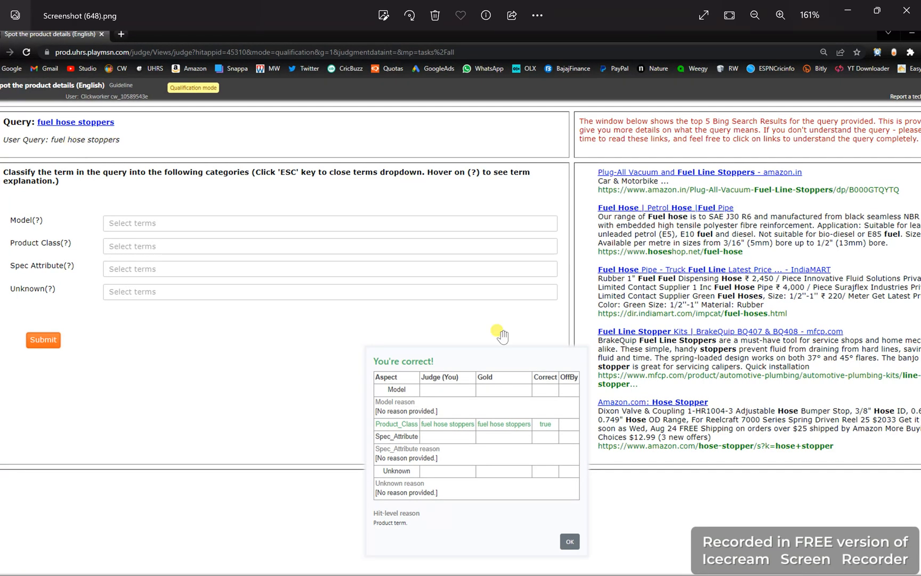
pyautogui.moveTo(522, 424)
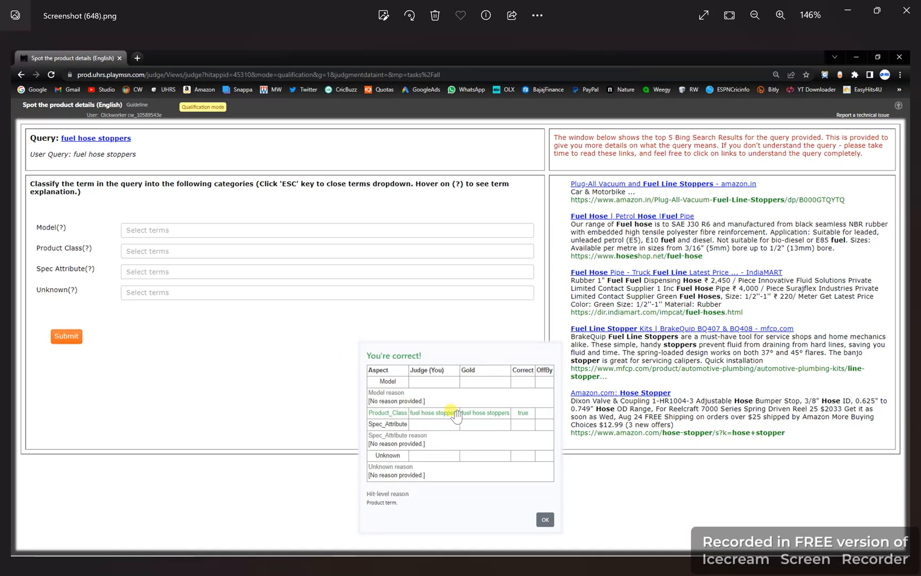
pyautogui.moveTo(232, 270)
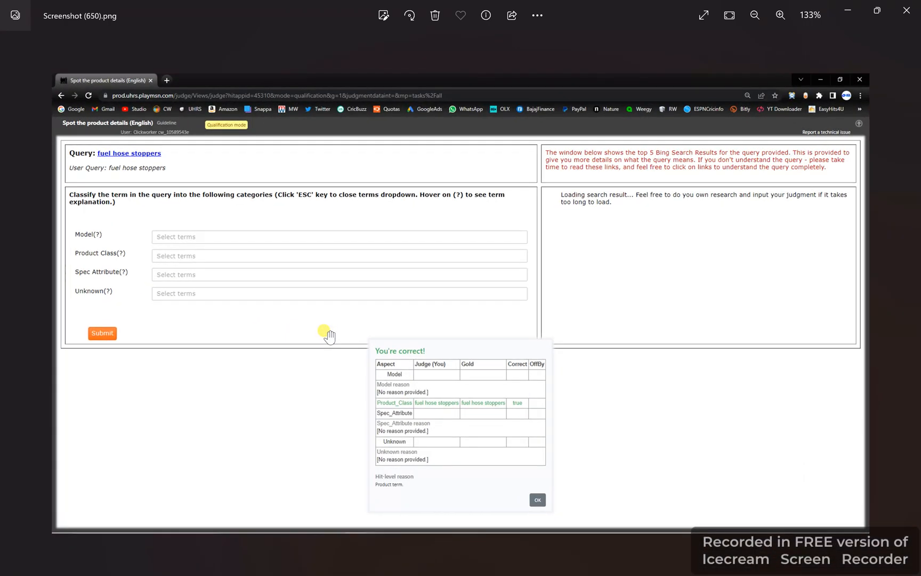
# Step: Advance to Screenshot (650), the fuel hose stoppers result marked correct
pyautogui.click(780, 15)
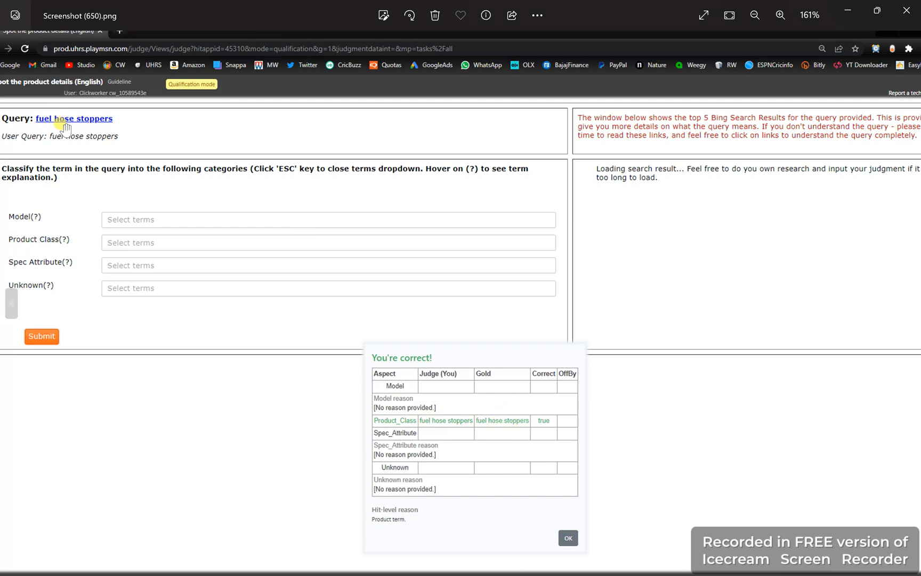
pyautogui.moveTo(276, 214)
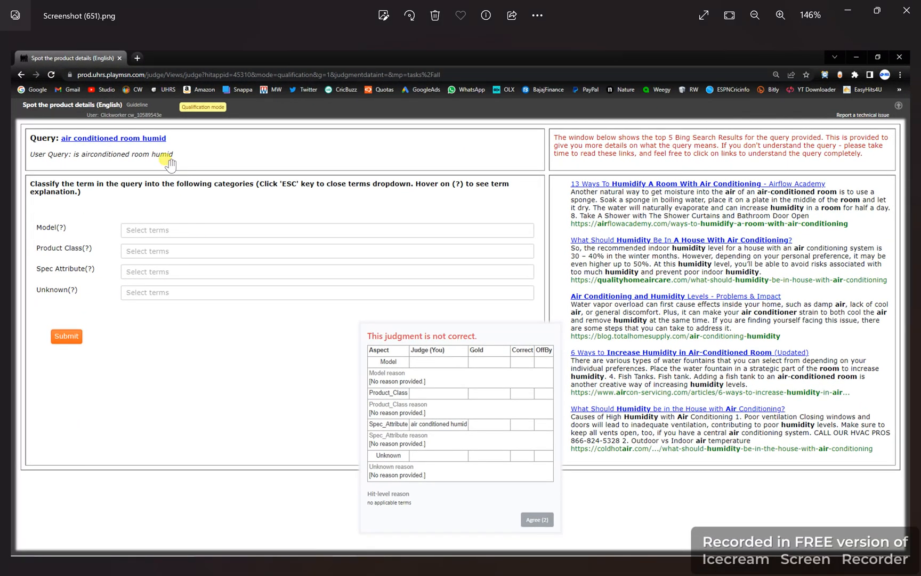
pyautogui.moveTo(463, 457)
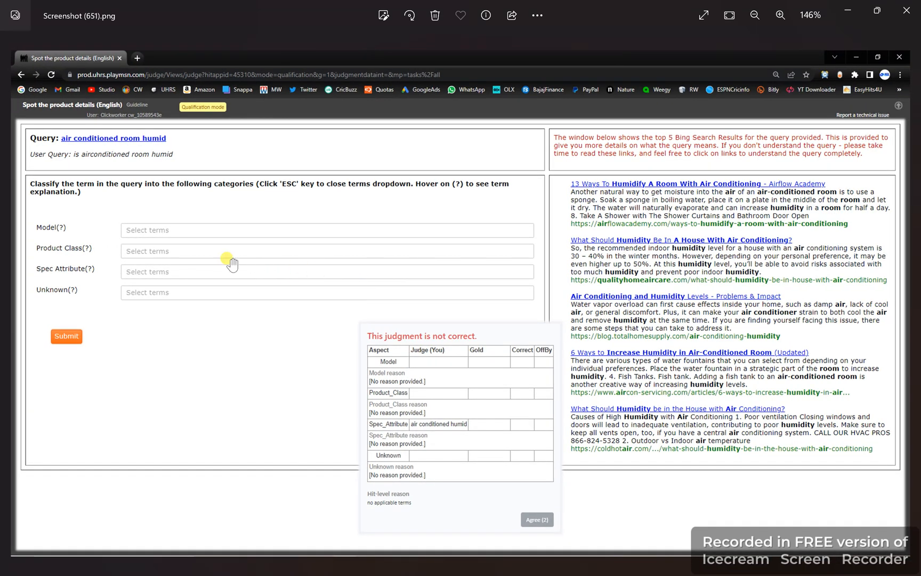
pyautogui.moveTo(358, 440)
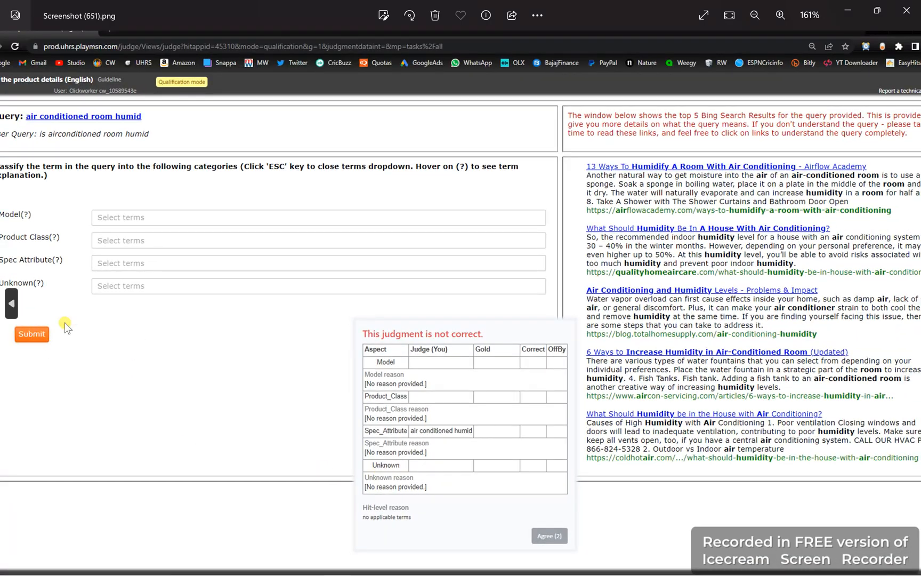
pyautogui.moveTo(167, 258)
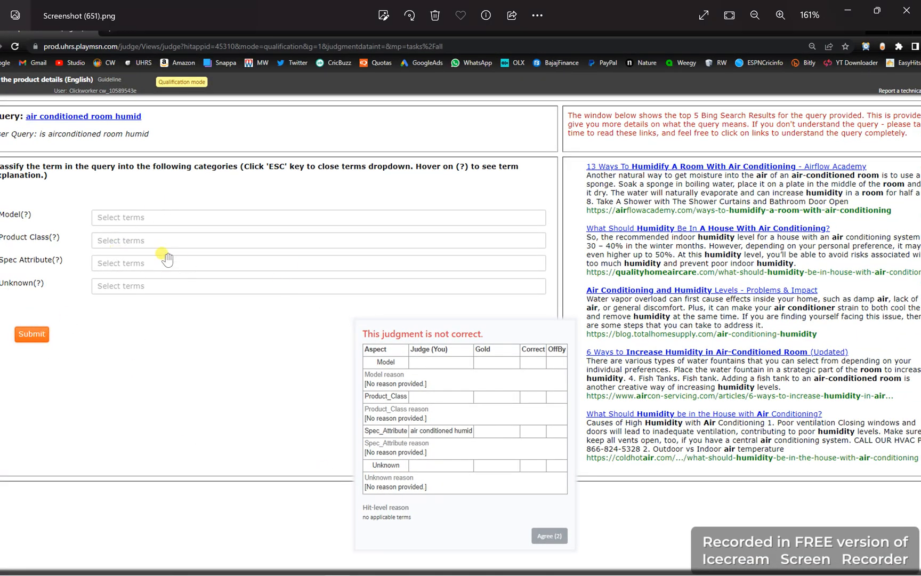
pyautogui.moveTo(905, 303)
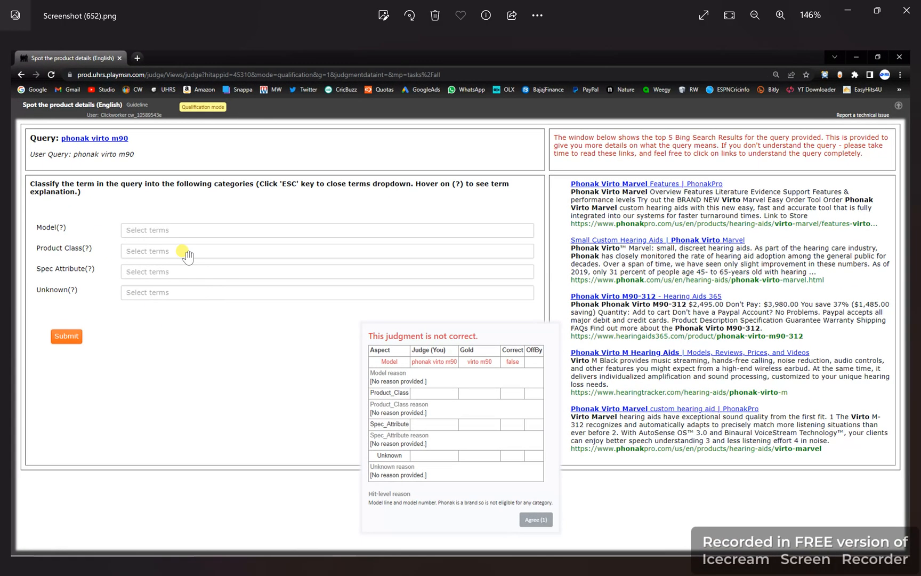
pyautogui.moveTo(482, 393)
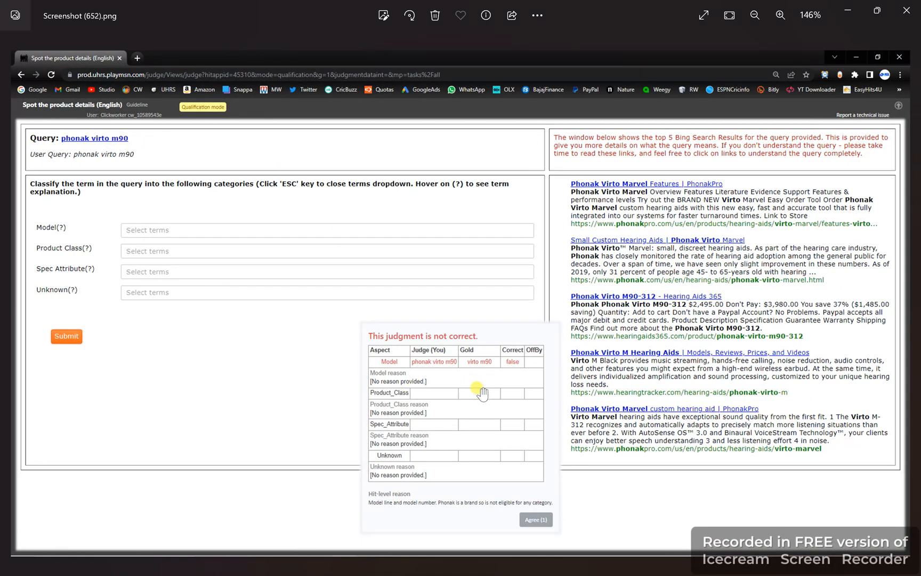
pyautogui.moveTo(487, 373)
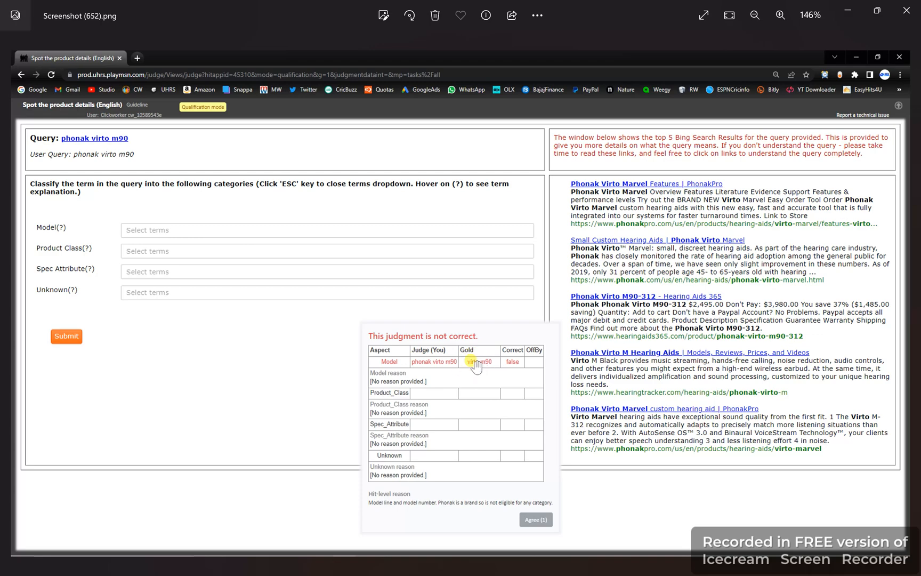
pyautogui.moveTo(884, 280)
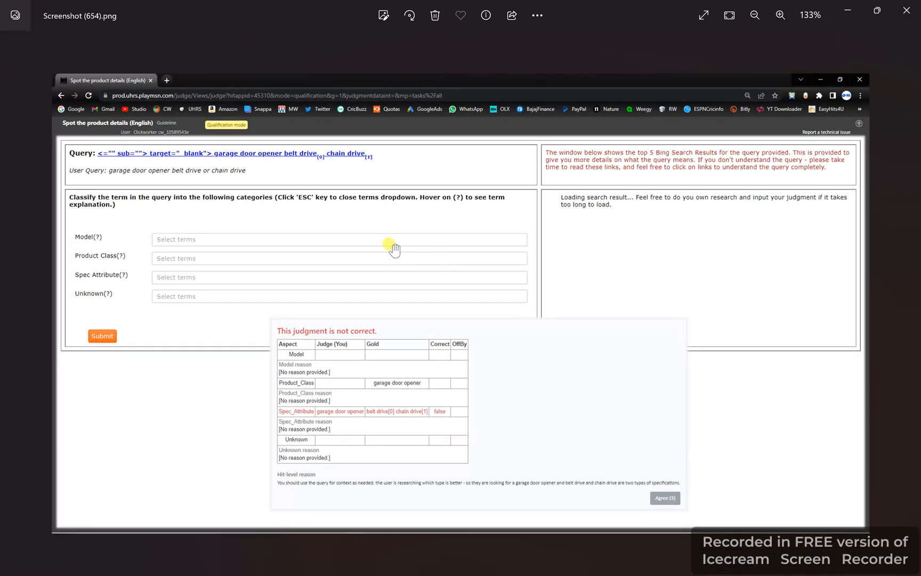
pyautogui.moveTo(335, 402)
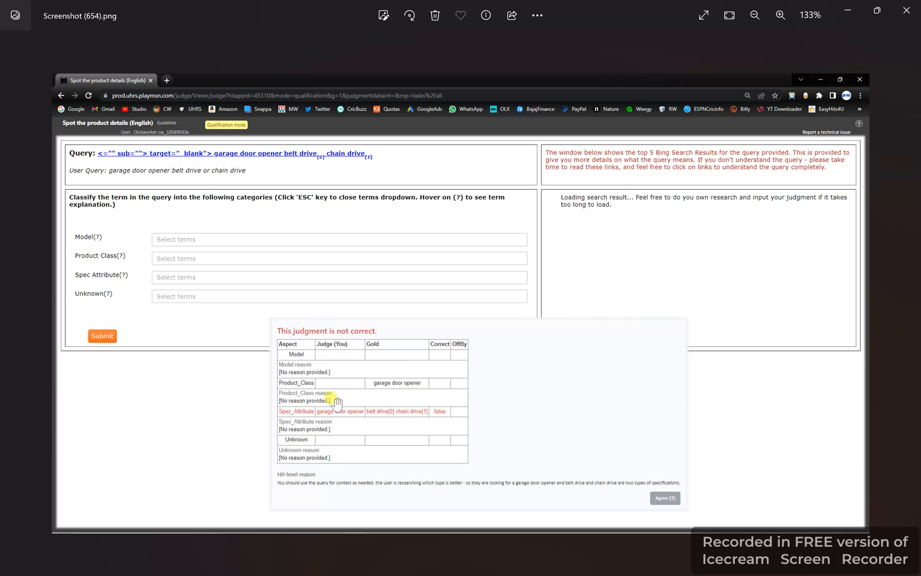